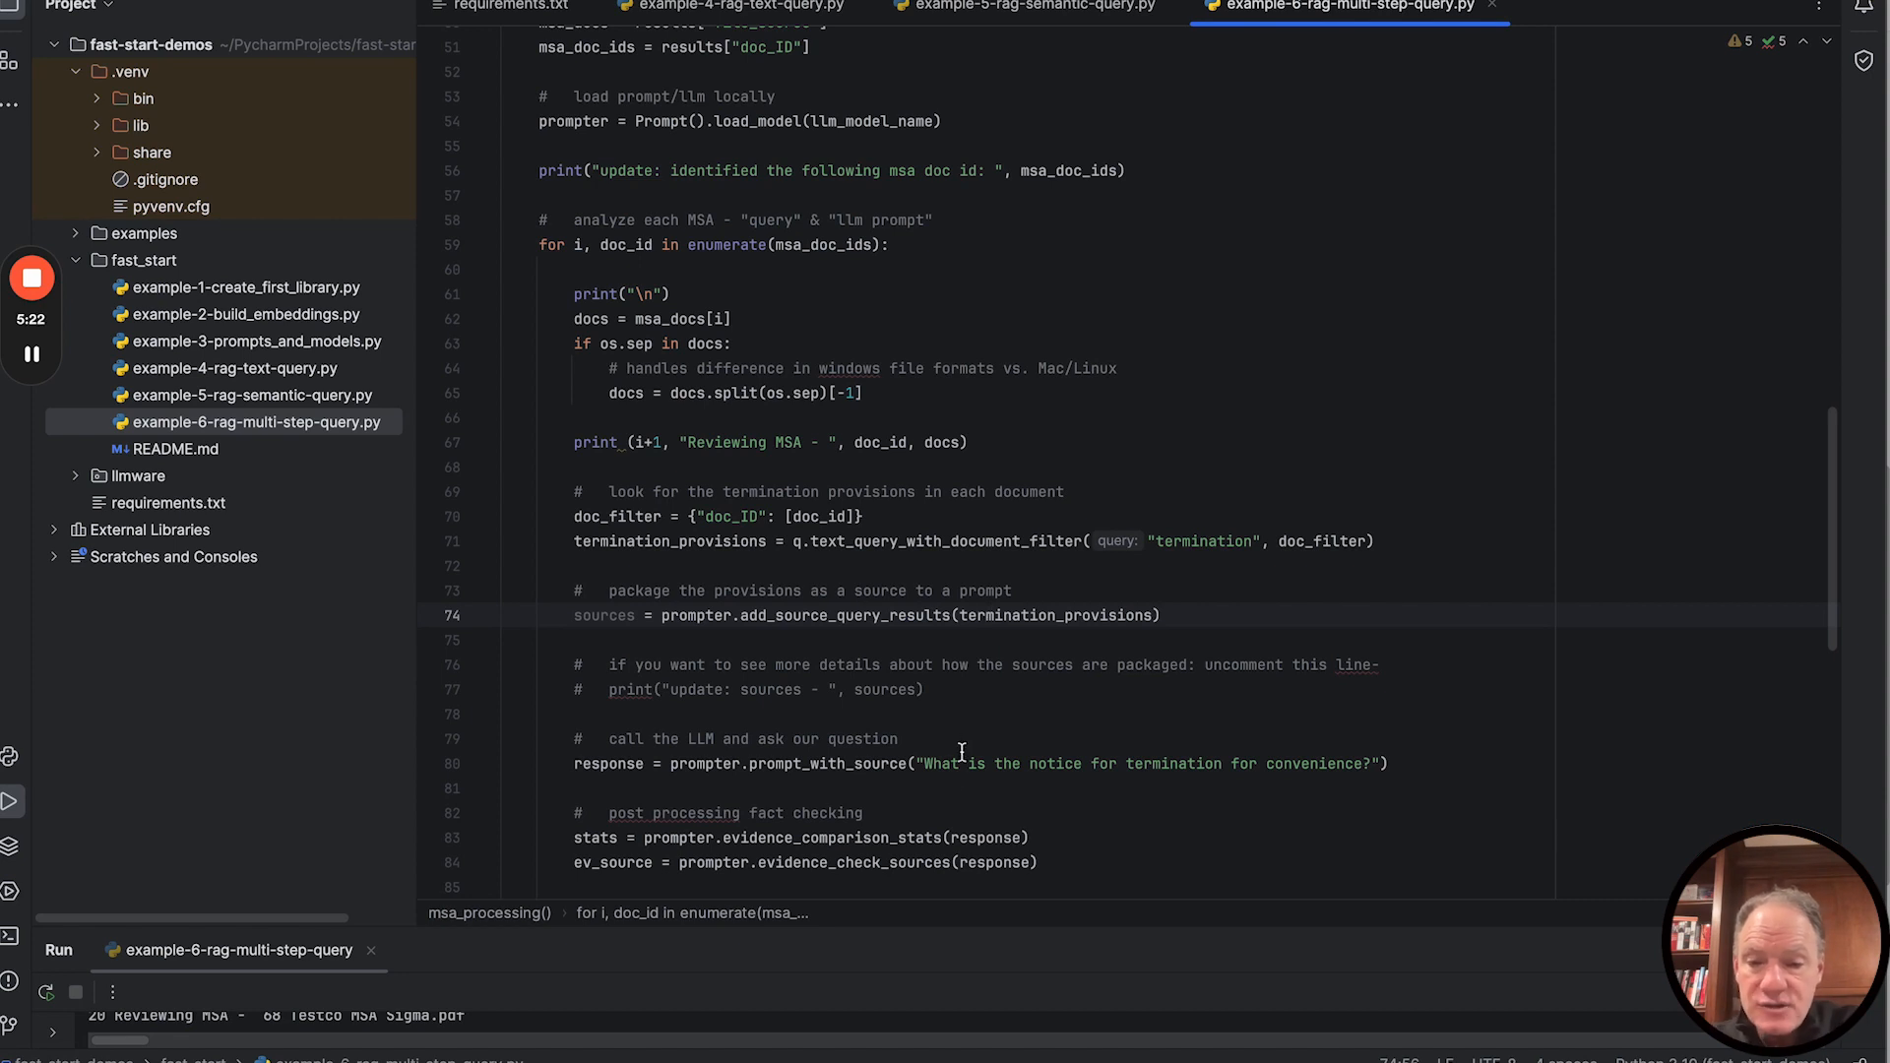
scroll(down, 3)
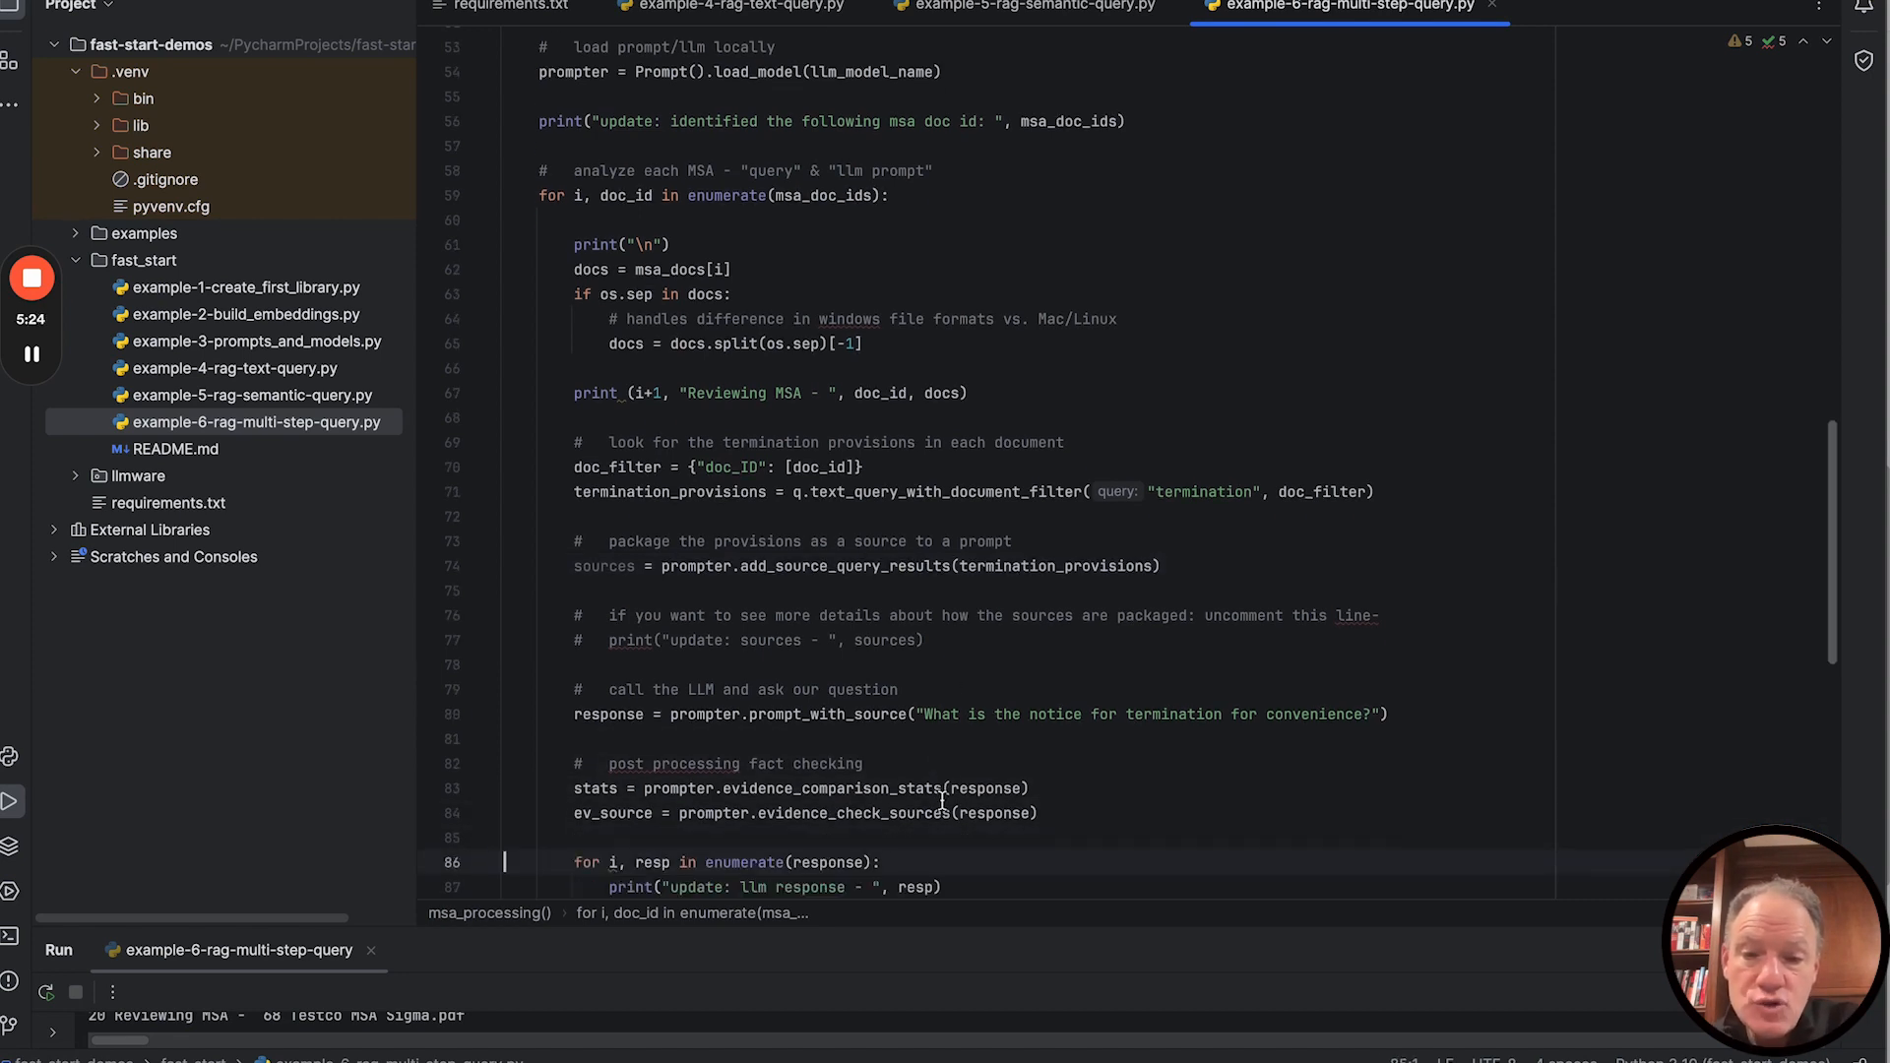
scroll(down, 3)
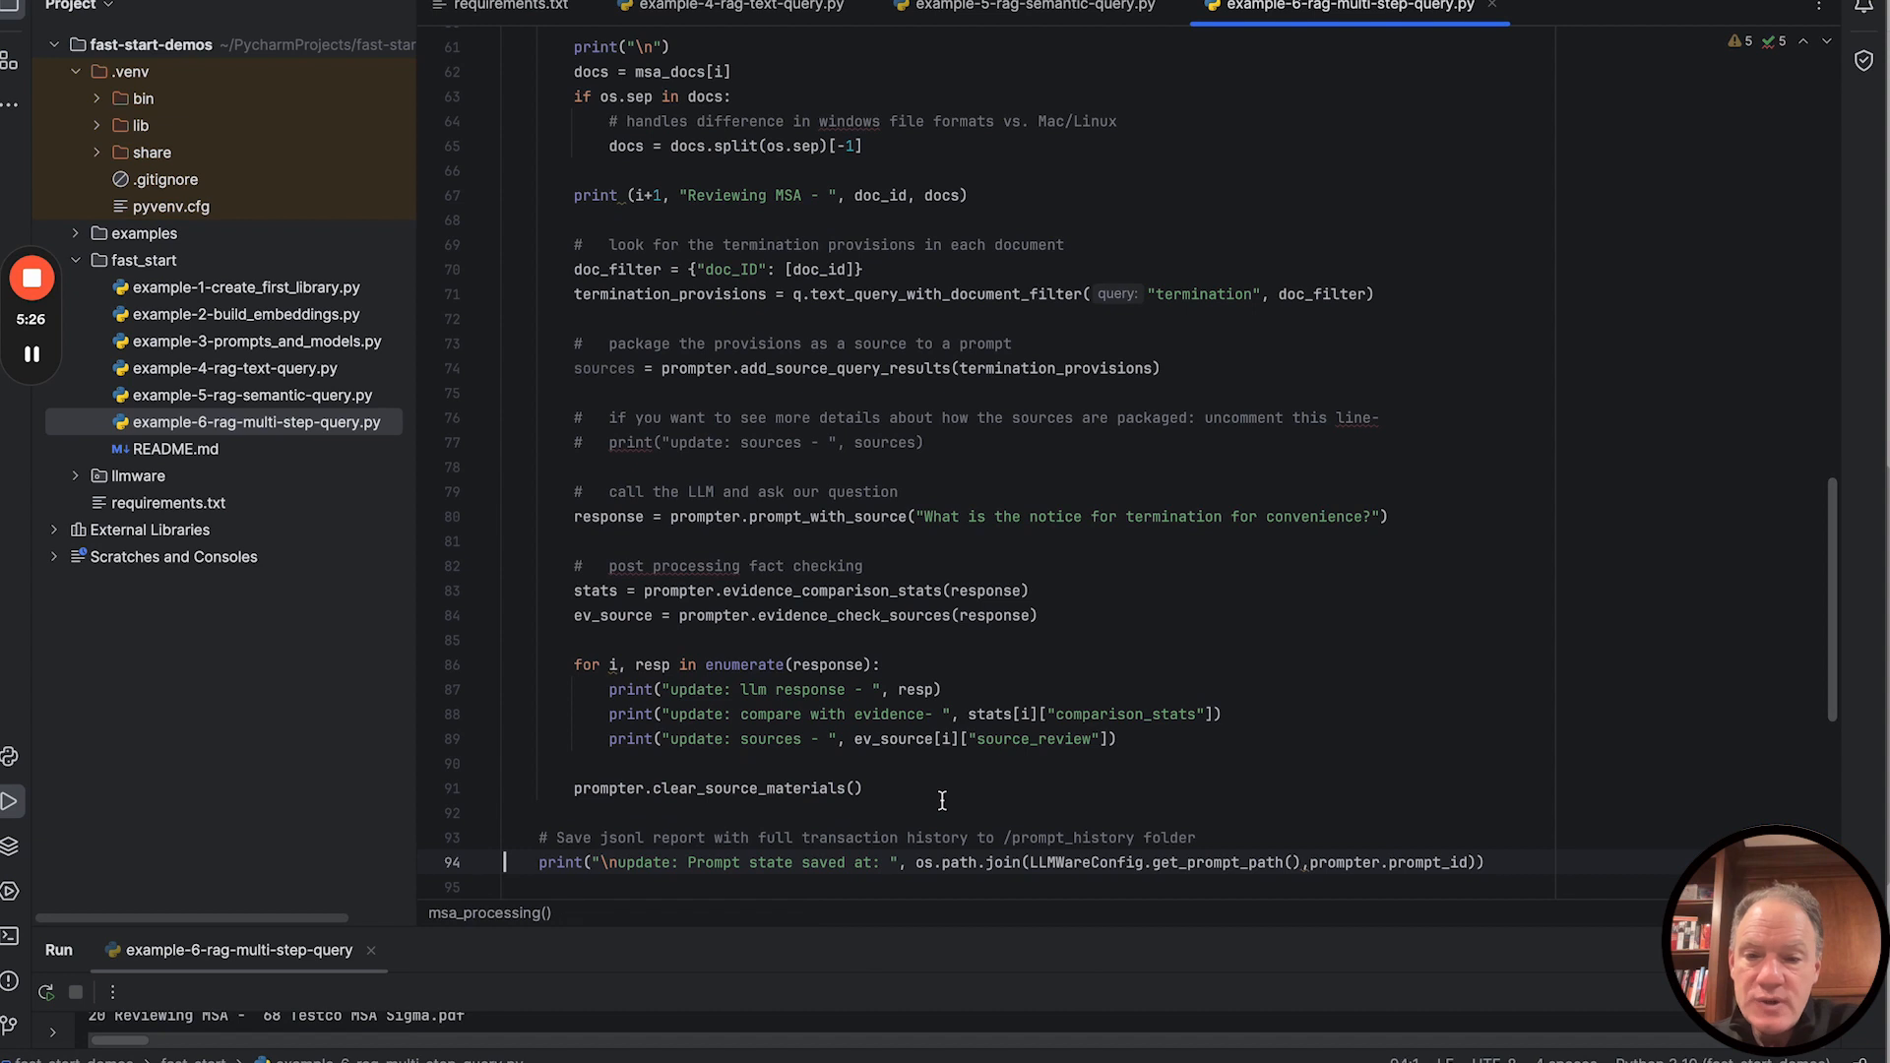
text(prompter.save_state())
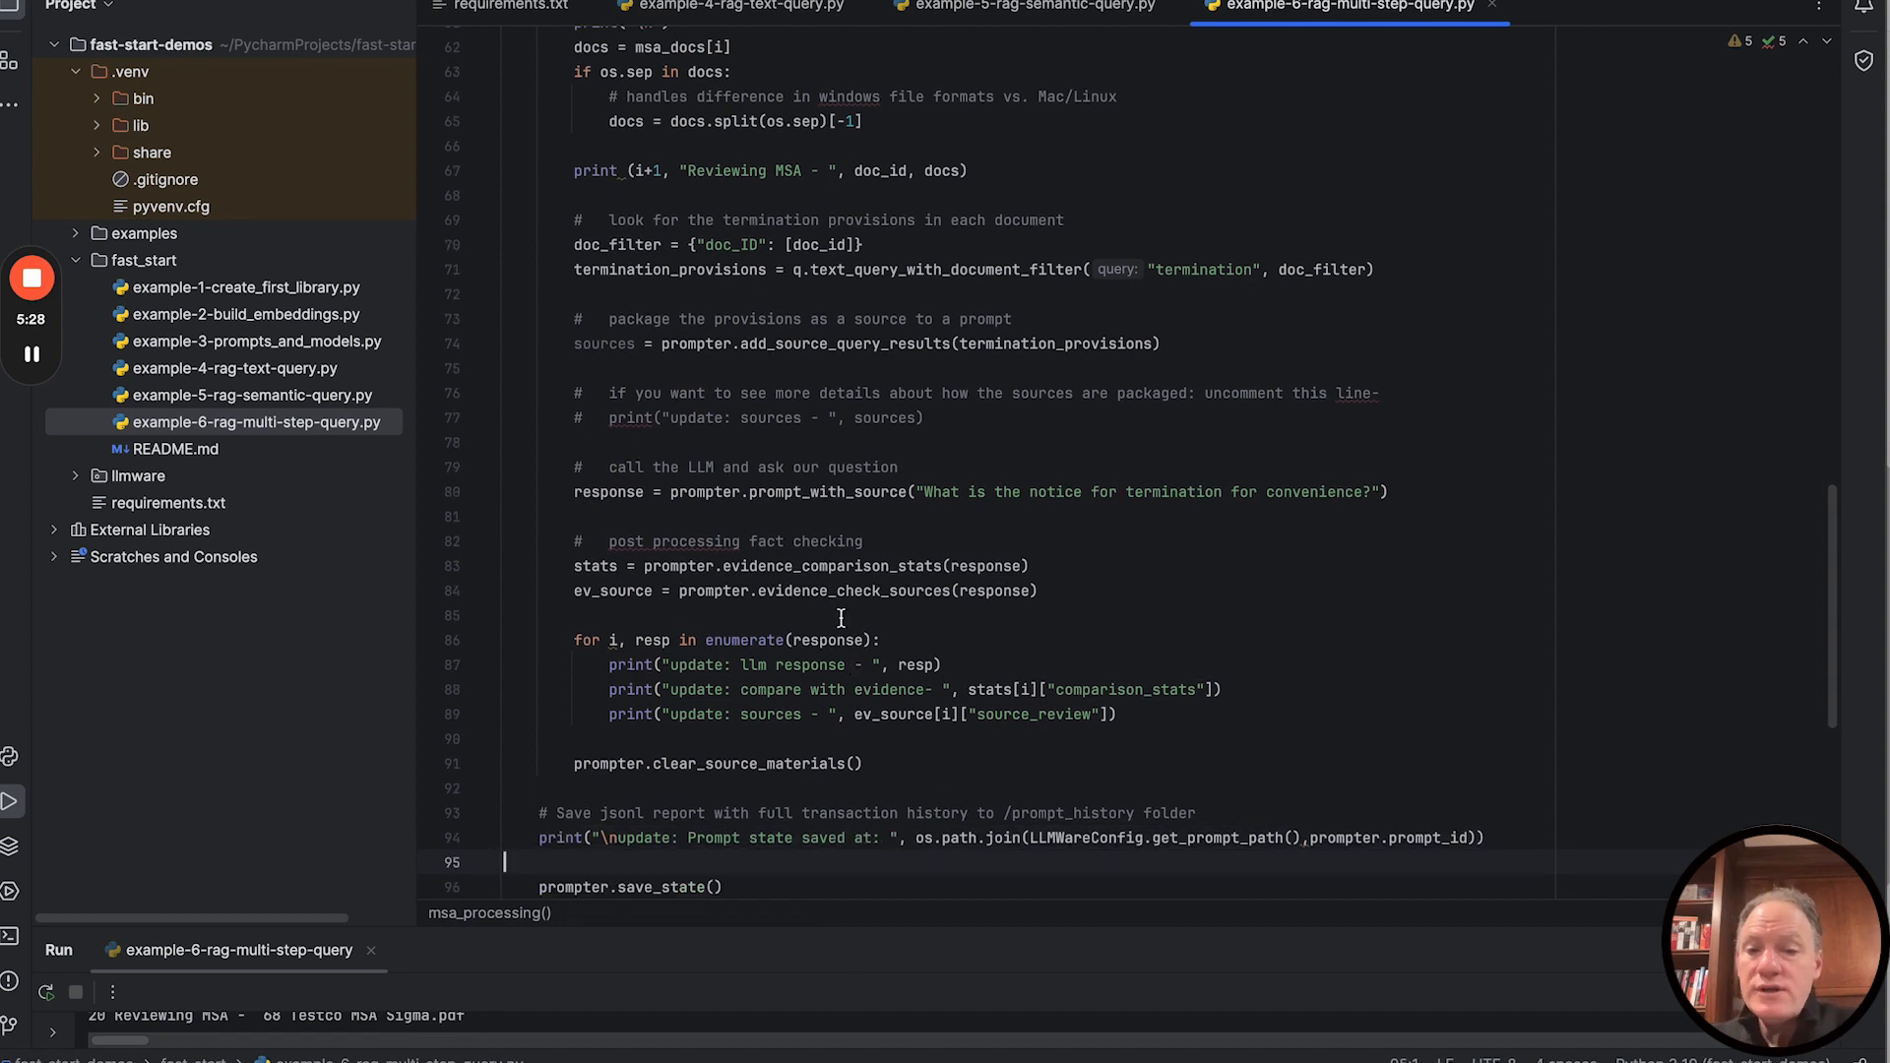
double_click(801, 591)
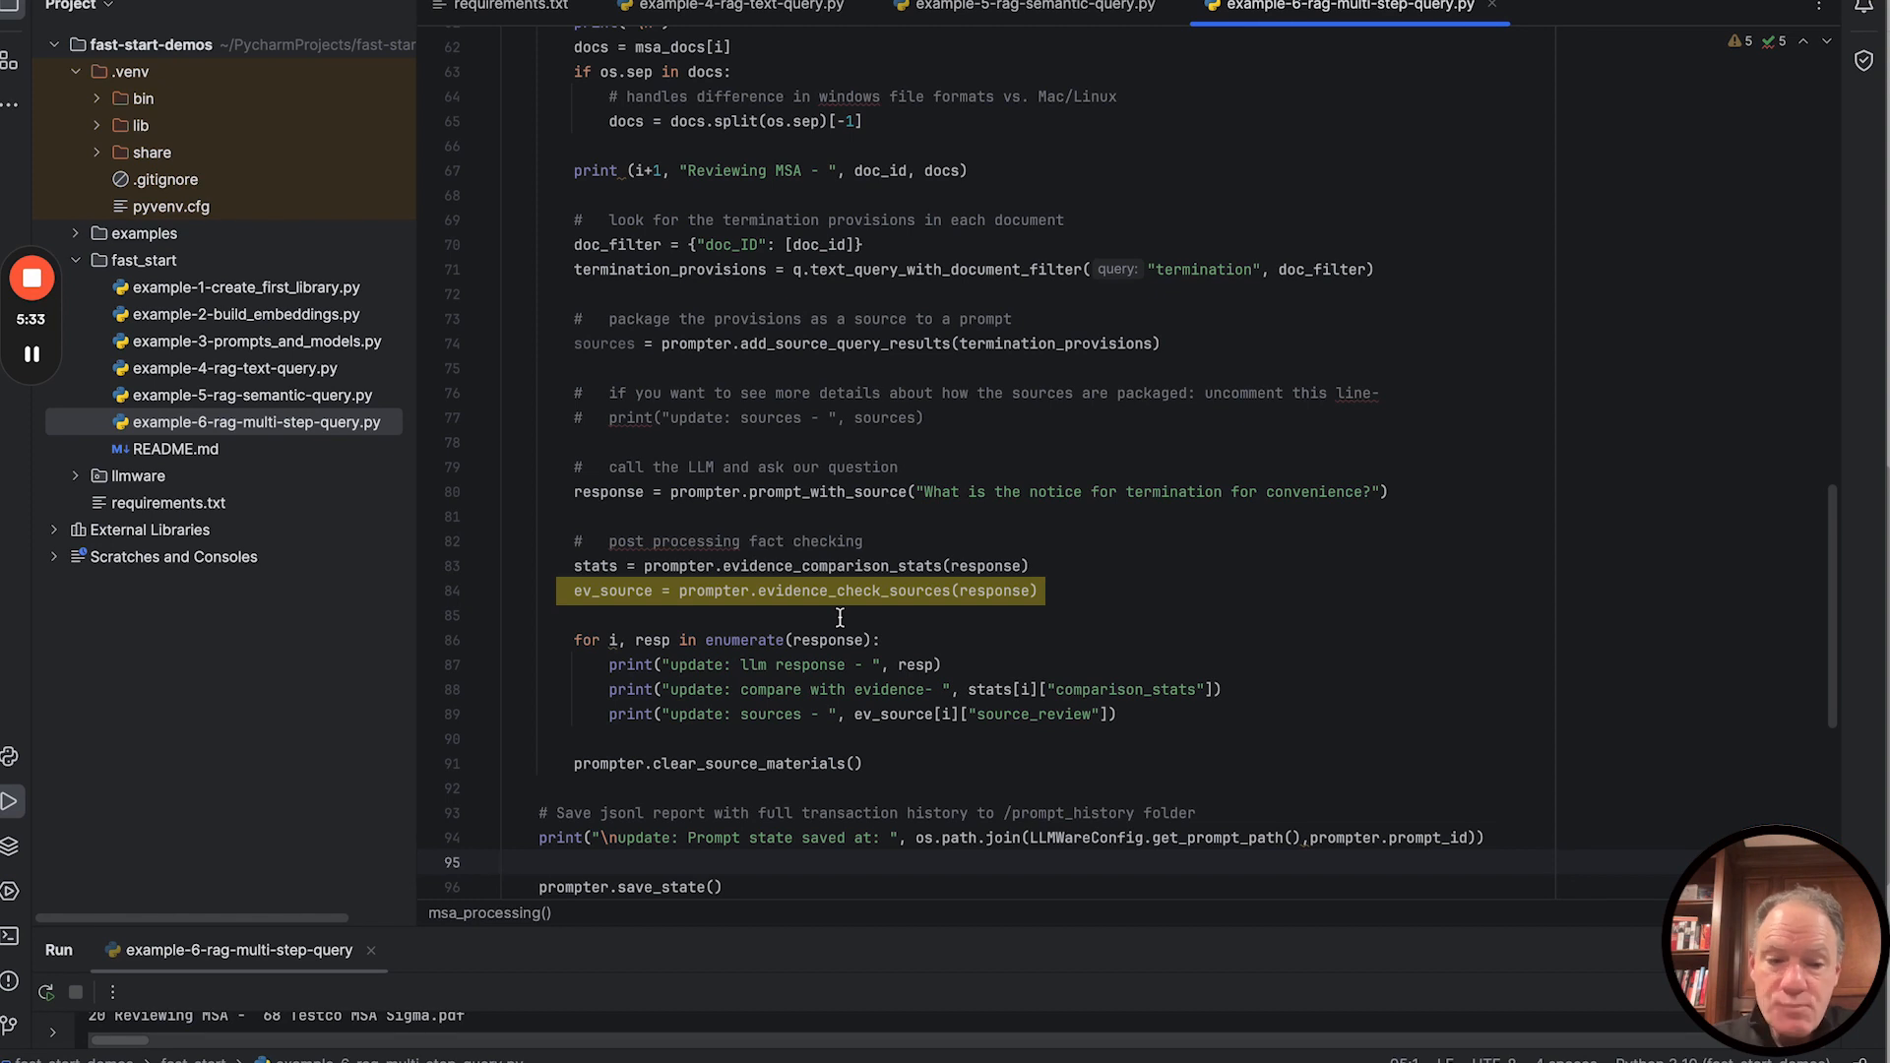
click(506, 862)
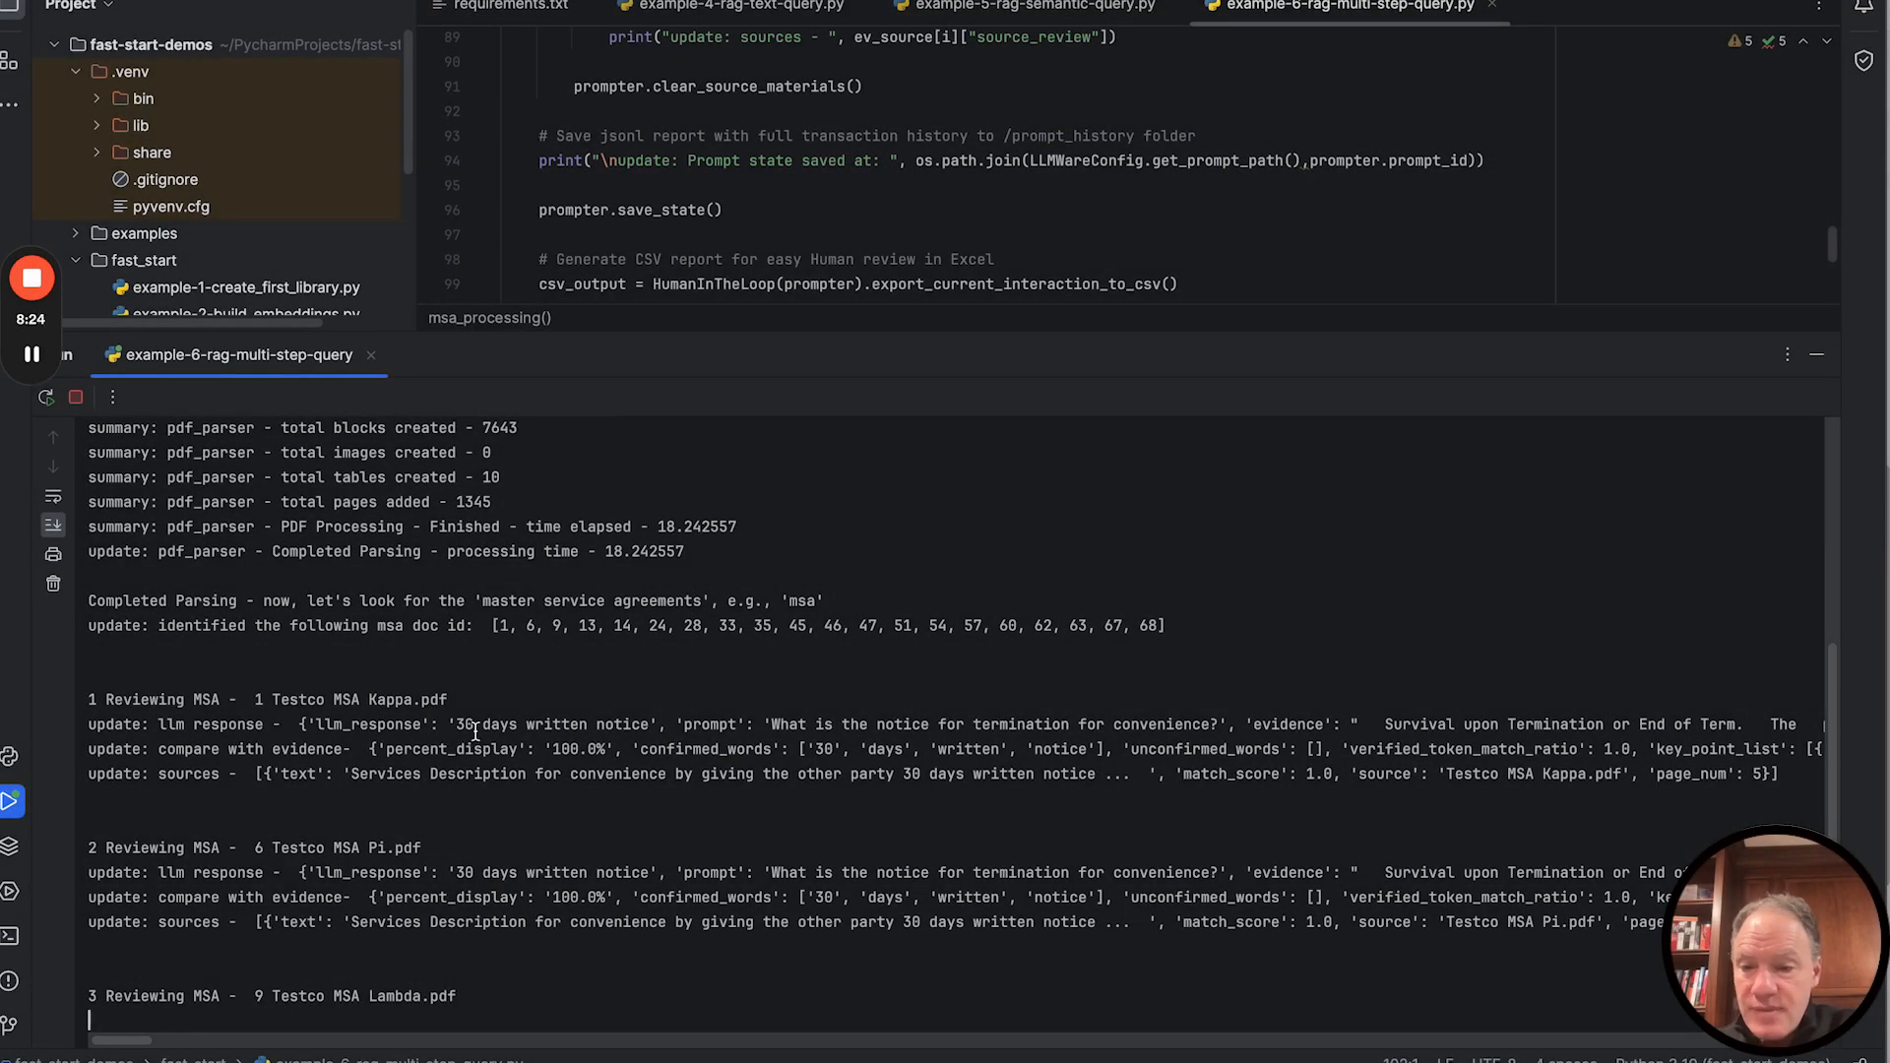
scroll(down, 3)
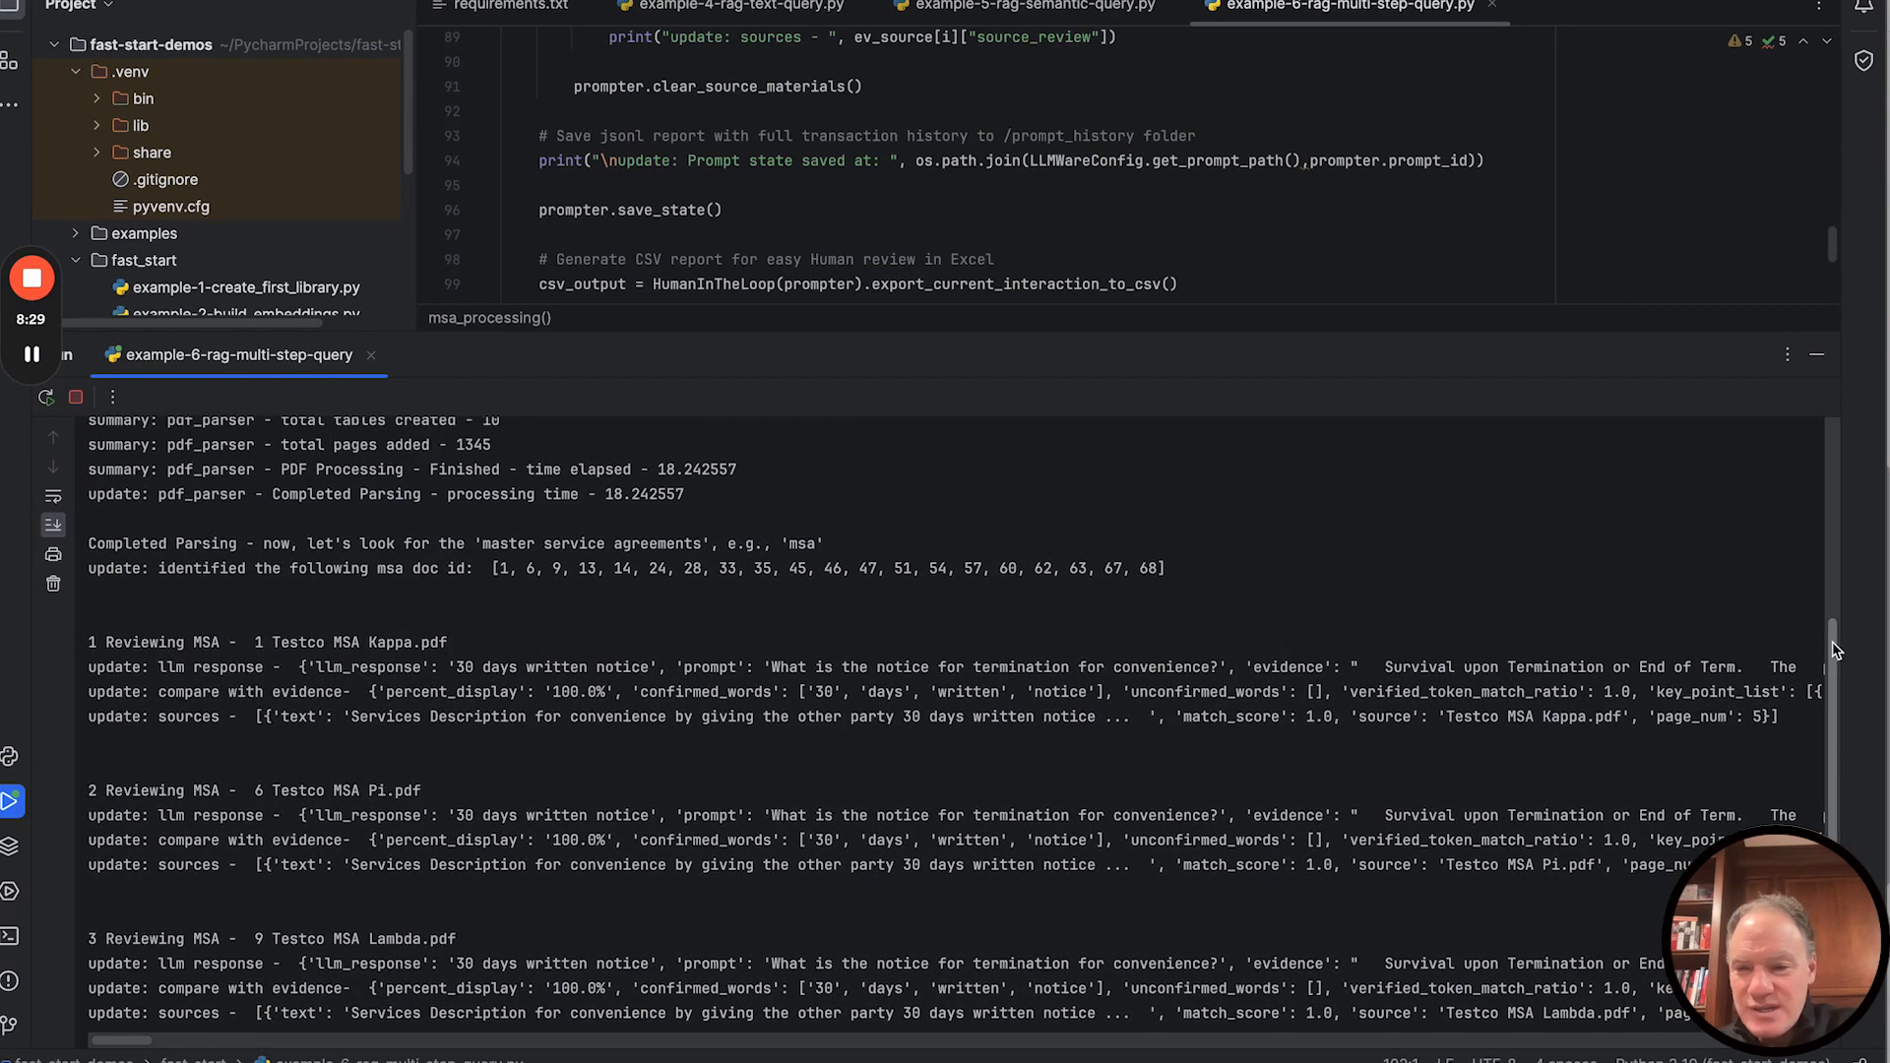
scroll(down, 3)
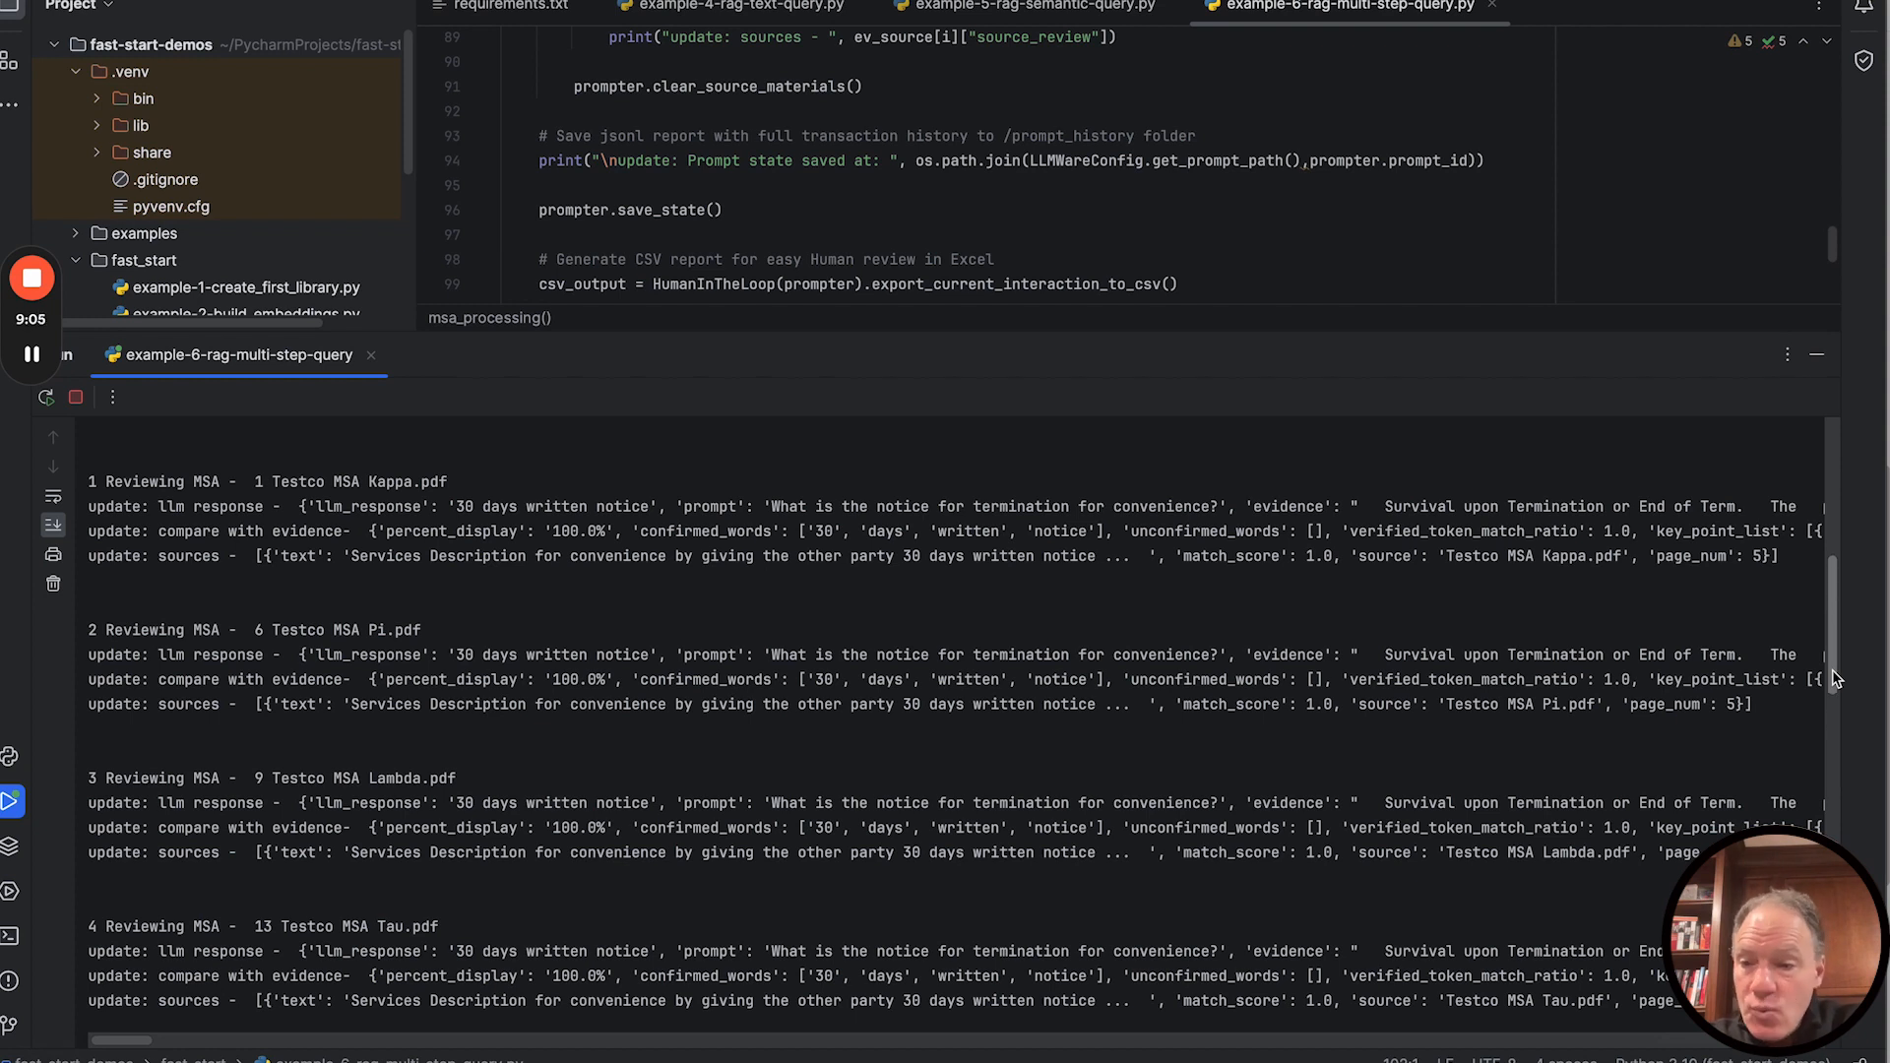
scroll(down, 3)
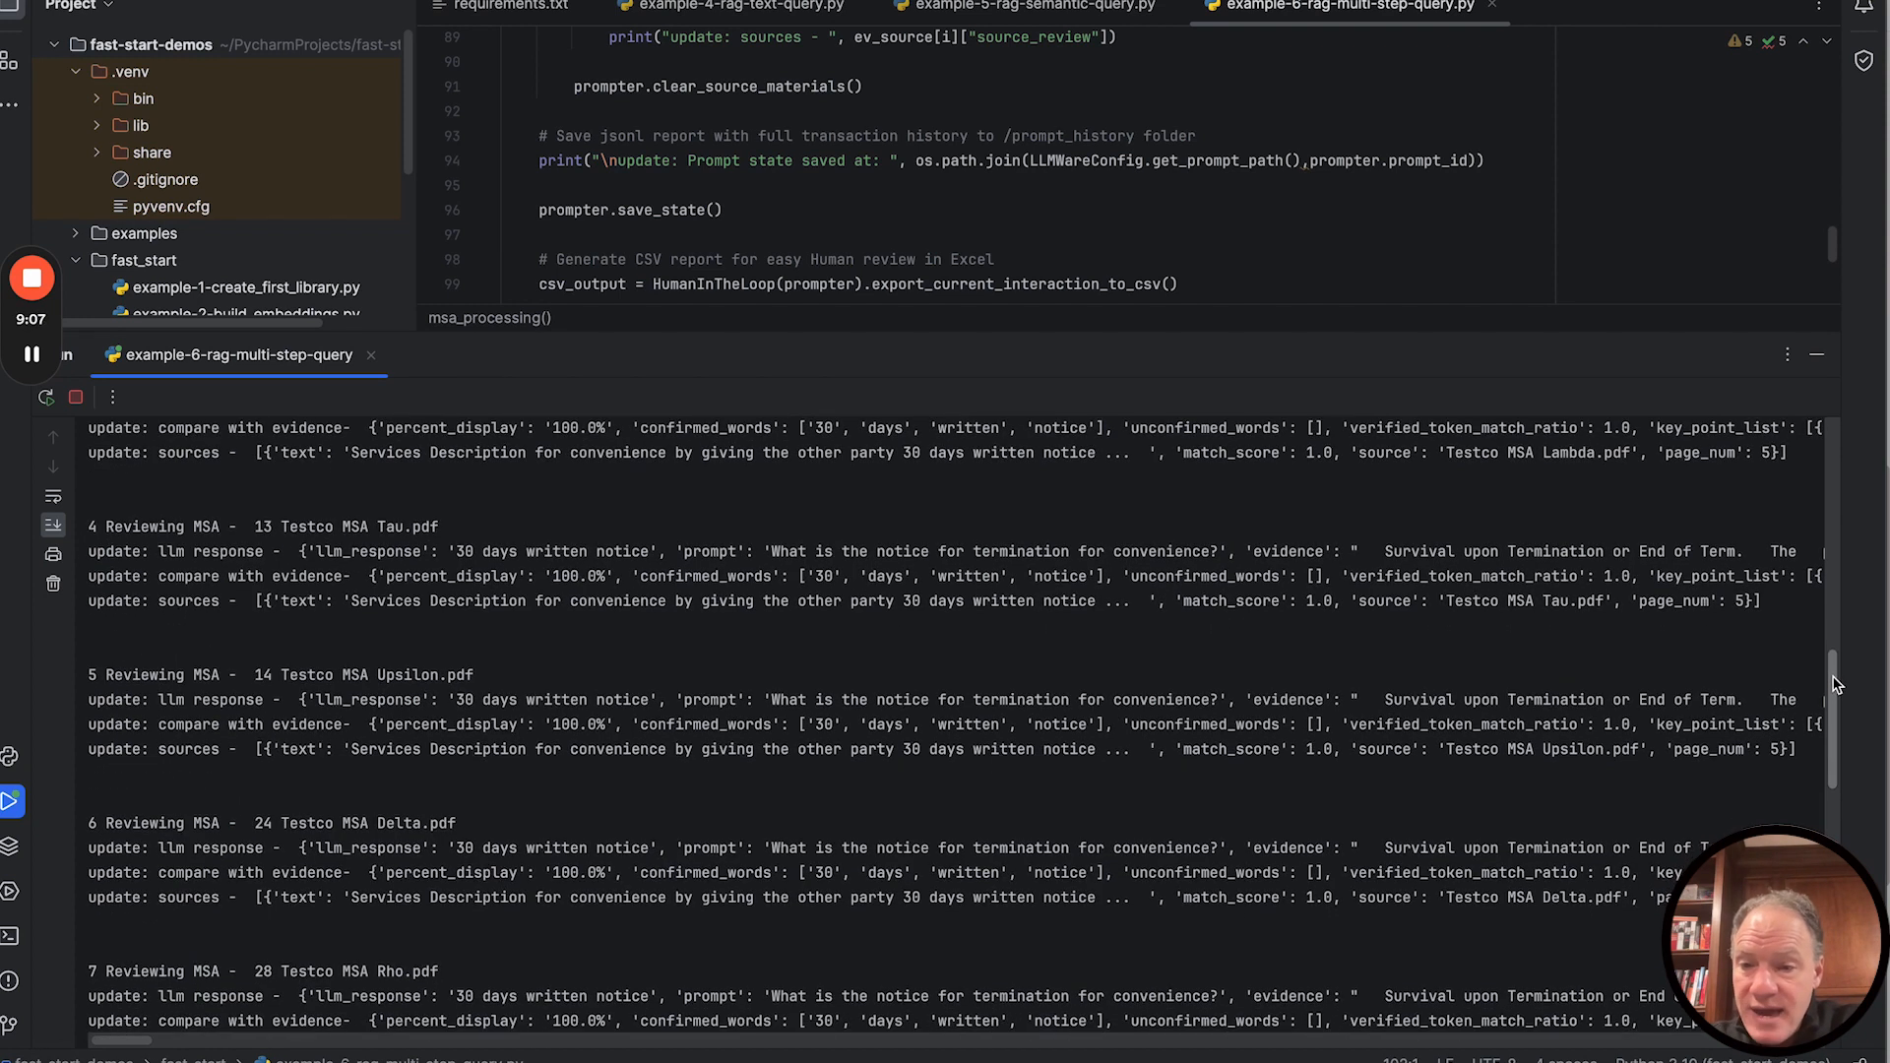